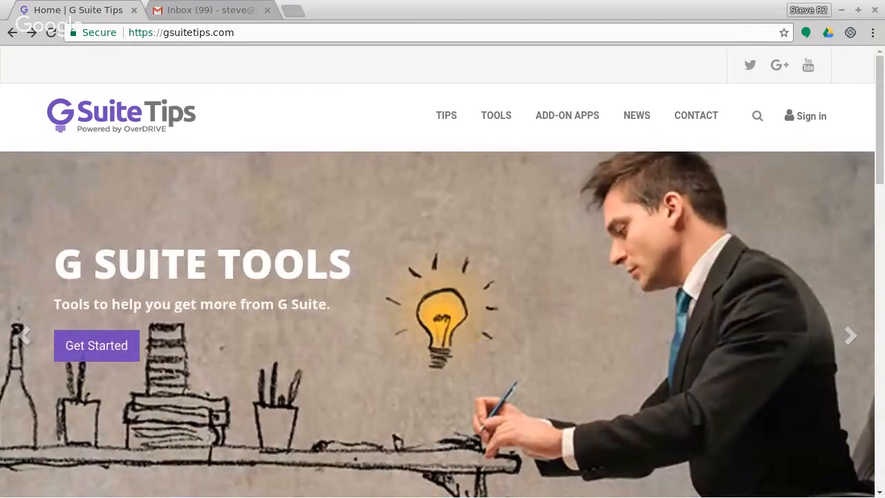
mouse_move(229, 202)
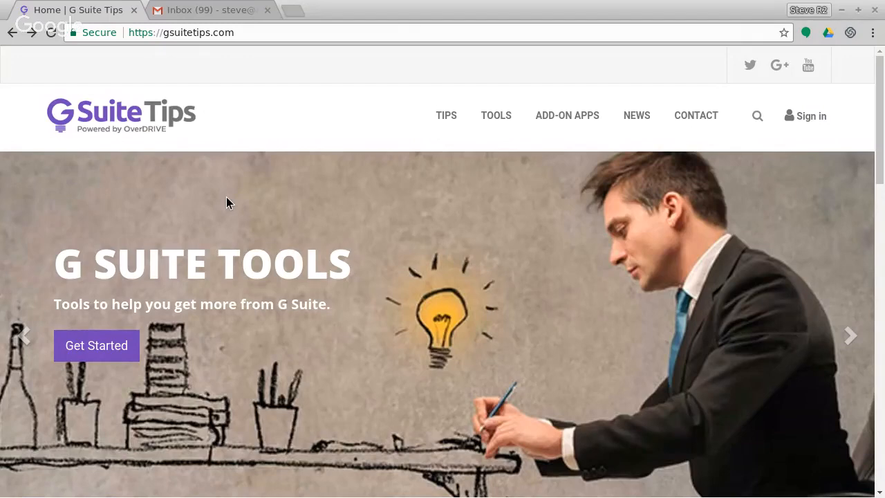
mouse_move(172, 58)
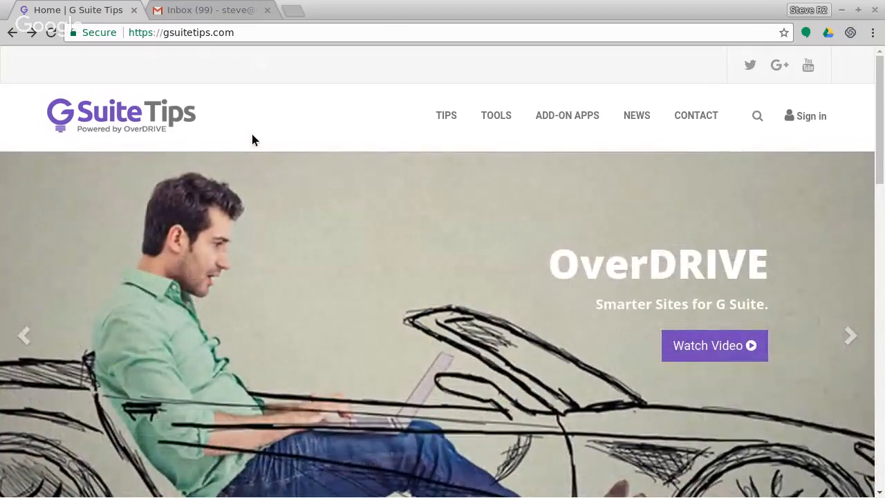
- Bring up the Gmail inbox and show its settings menu with display-mode options
scroll(down, 3)
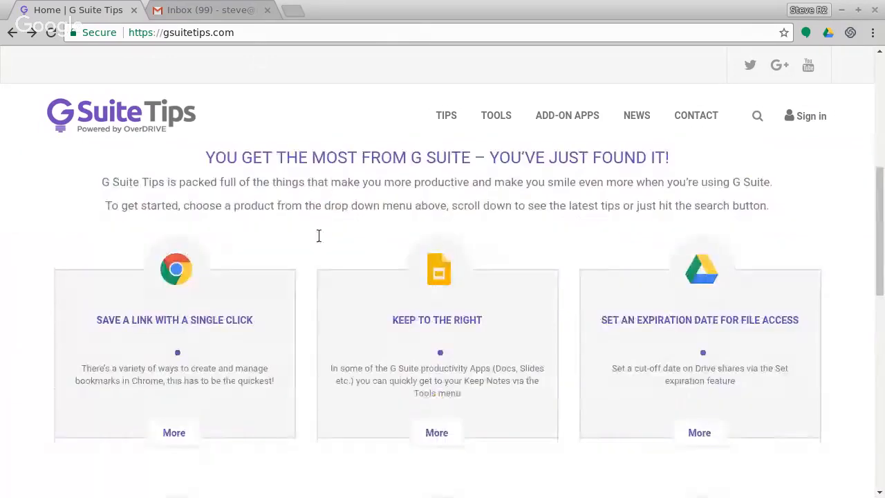
scroll(down, 3)
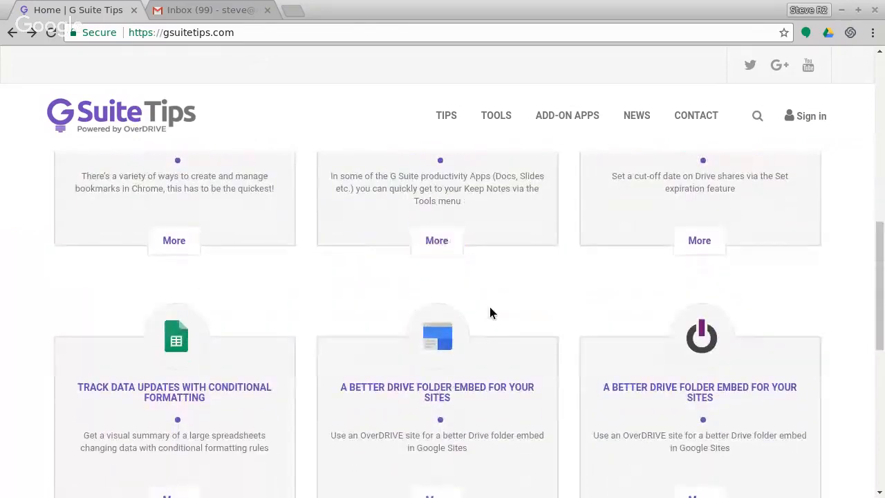
scroll(up, 3)
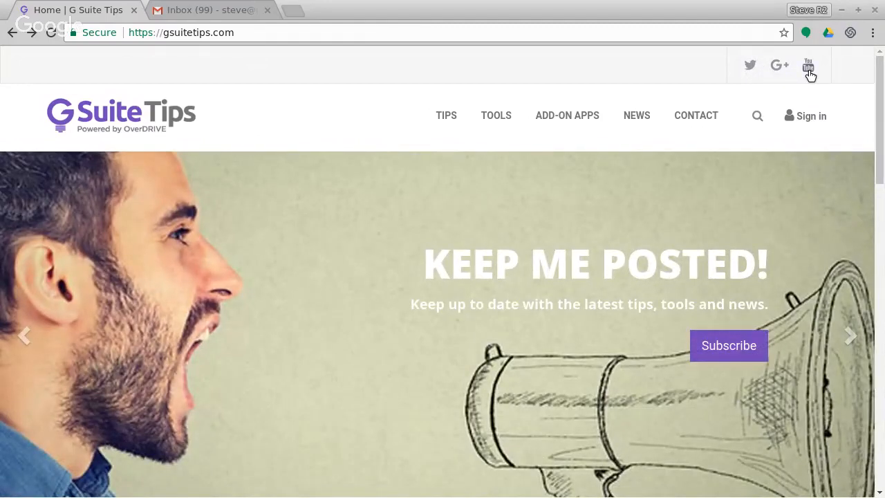
mouse_move(304, 108)
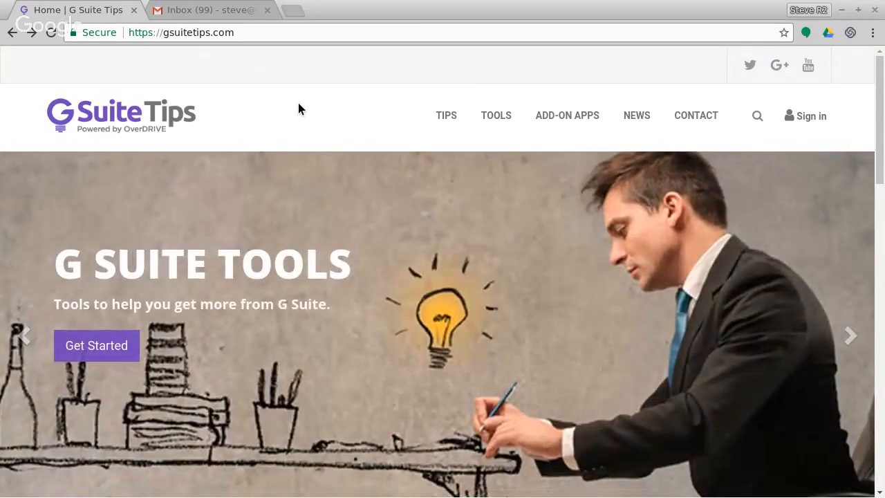
mouse_move(249, 76)
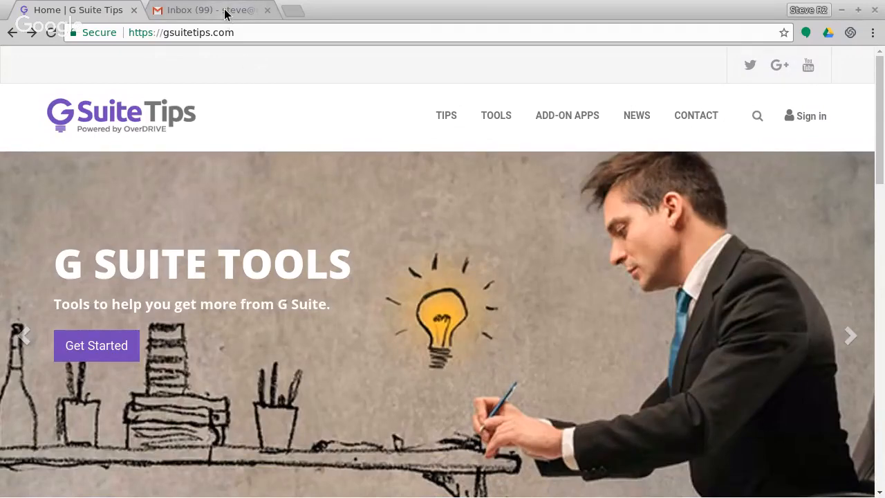
click(207, 10)
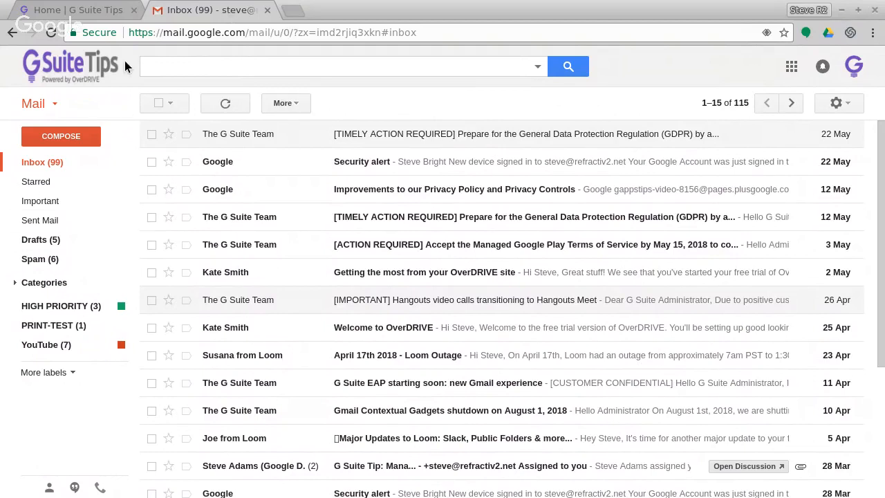
mouse_move(562, 361)
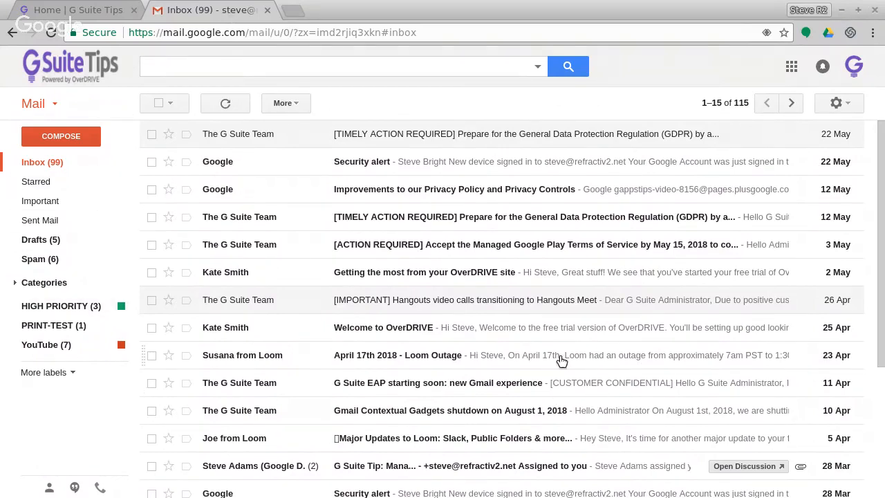
mouse_move(595, 309)
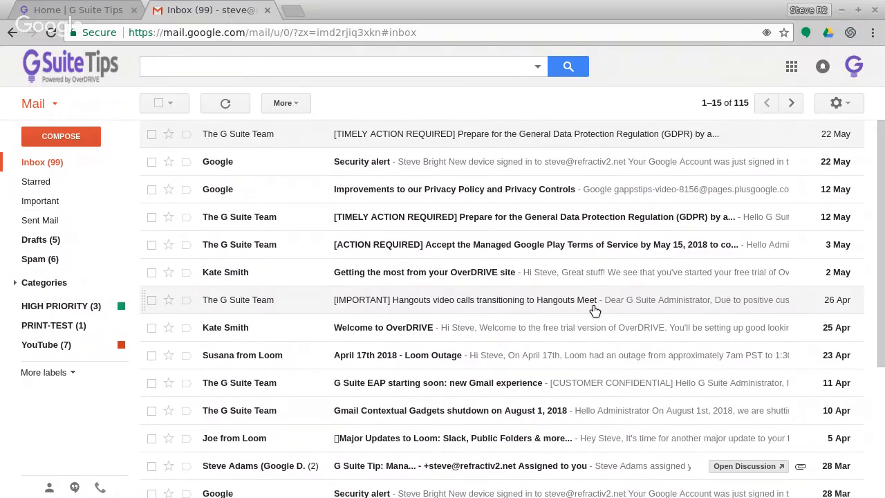
mouse_move(835, 103)
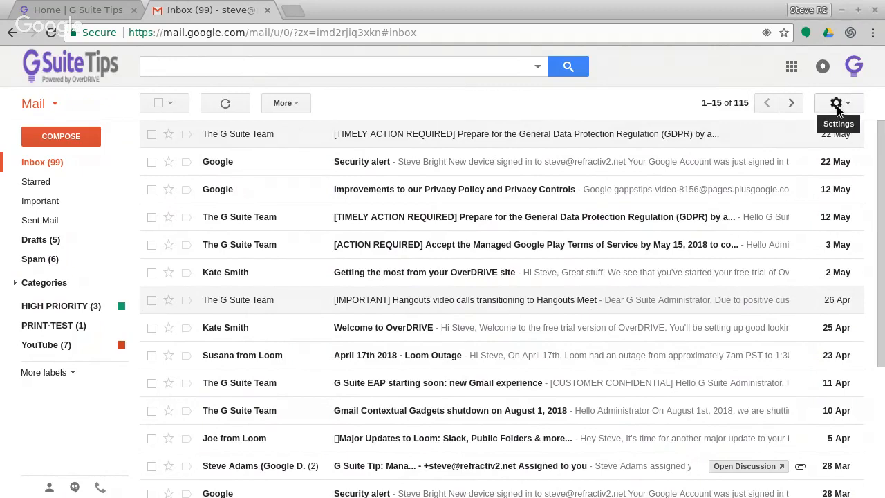
click(835, 102)
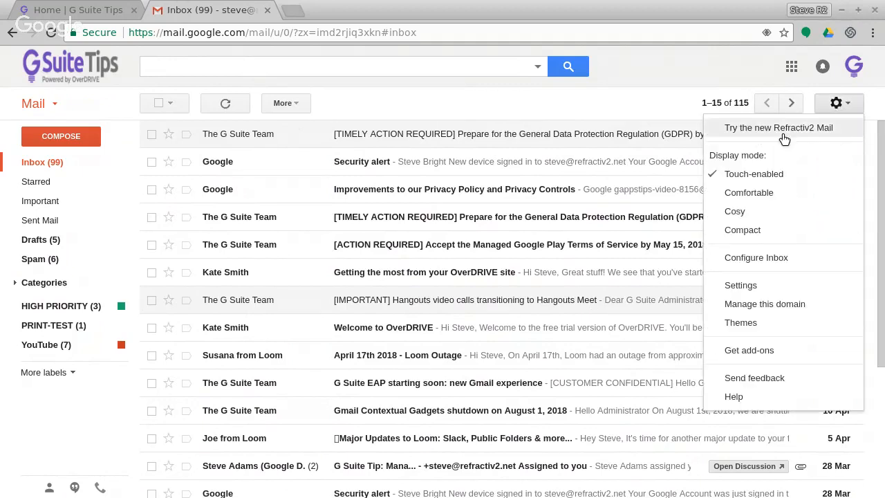
- Switch to the new Gmail design, pick the 12 May emails and read the Security alert
click(836, 102)
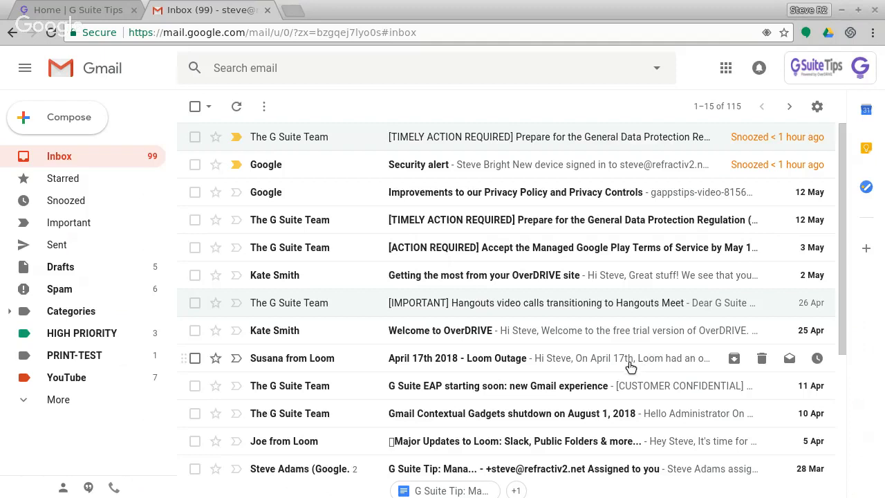
mouse_move(195, 193)
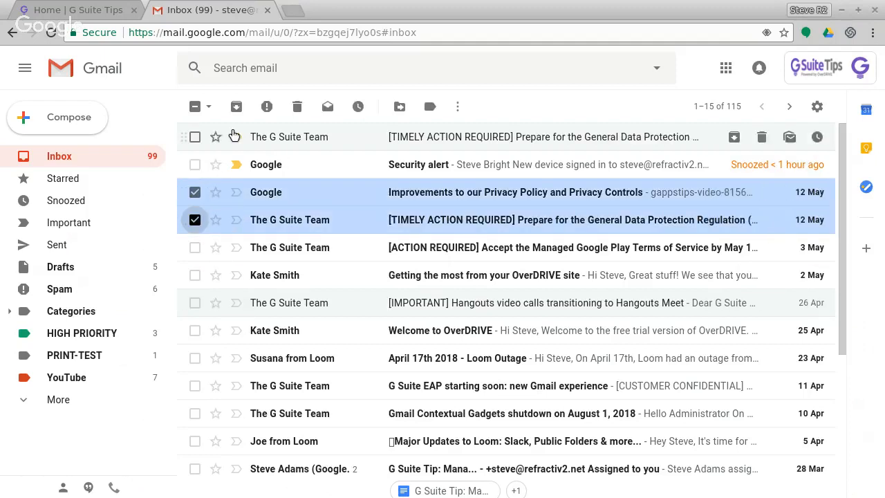
click(358, 107)
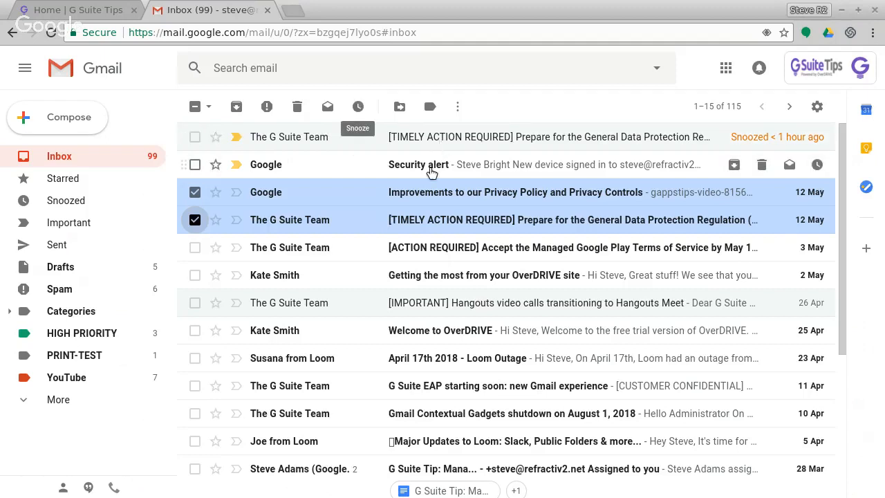
click(418, 165)
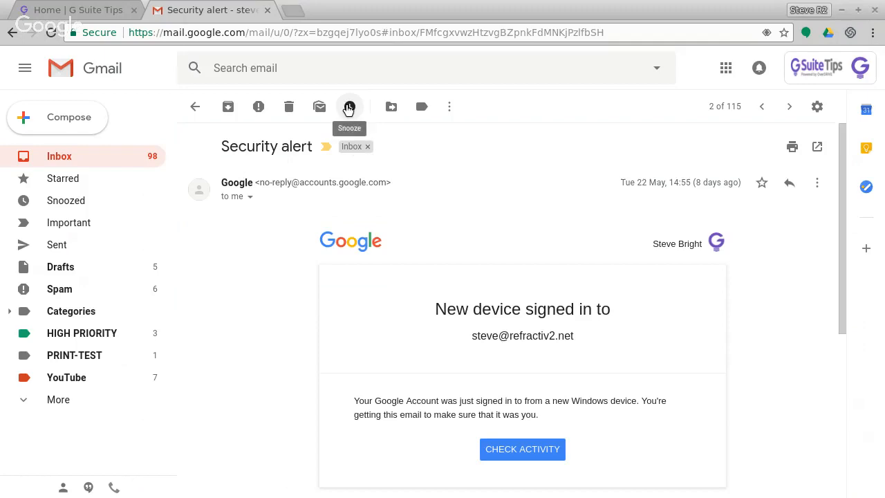
click(195, 106)
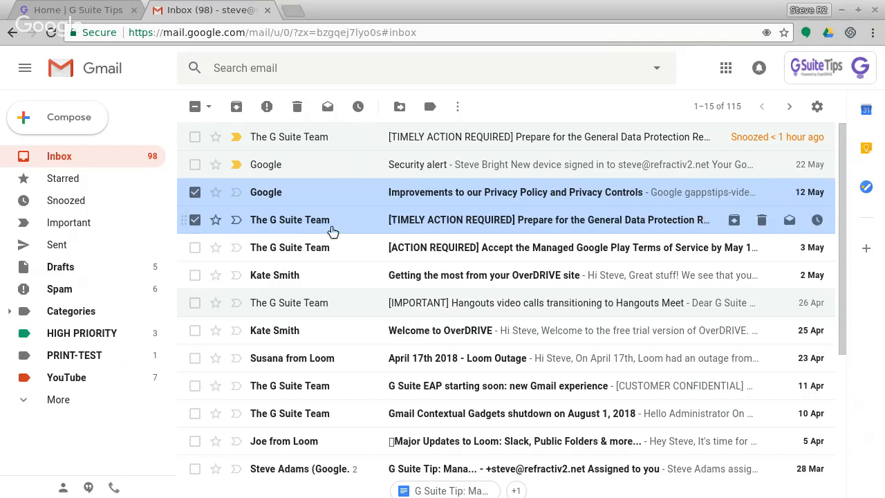
- Show the 'Snooze until…' timing choices for the two picked 12 May emails
click(358, 106)
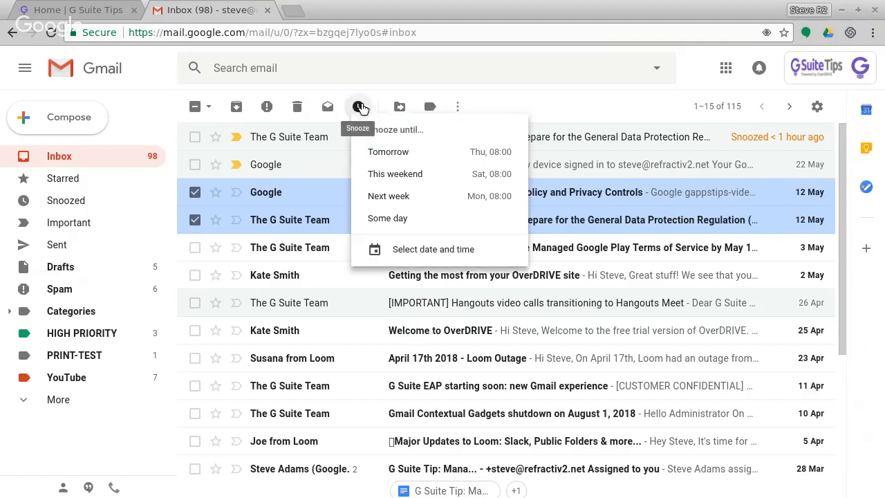
mouse_move(389, 151)
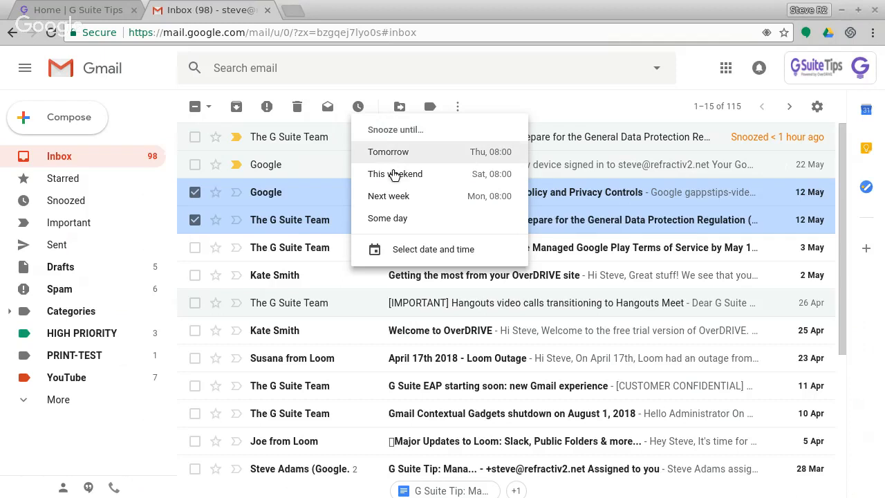
mouse_move(388, 218)
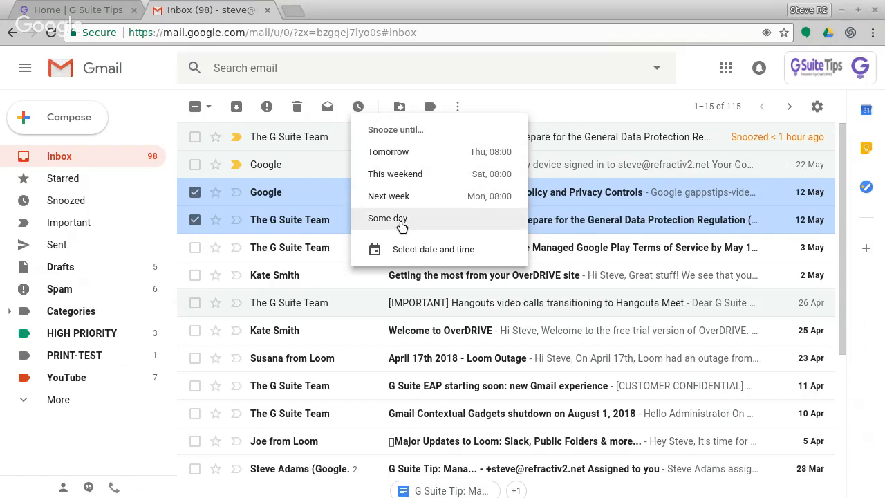
mouse_move(443, 257)
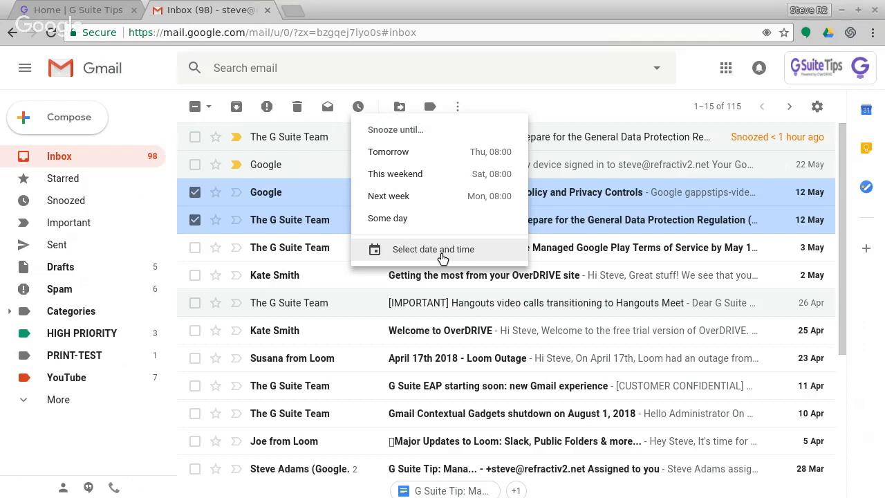
- Save a custom snooze of 30 May at 21:07 for the two picked emails
click(433, 249)
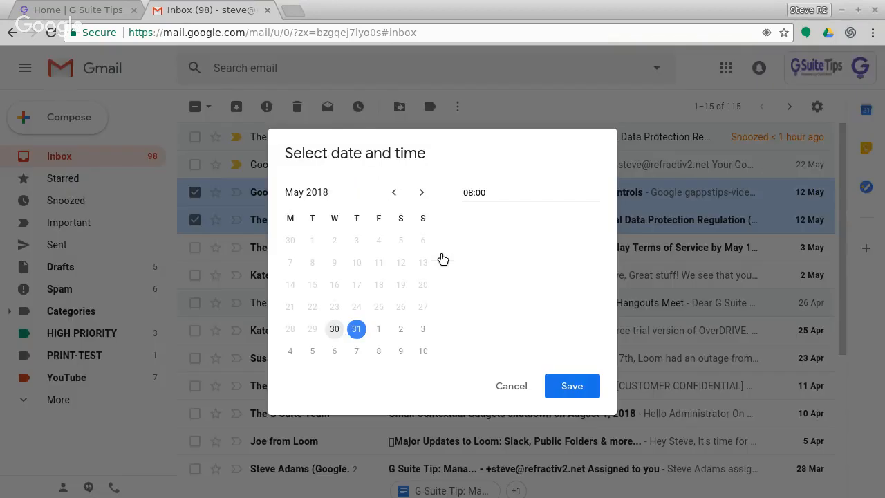
mouse_move(334, 329)
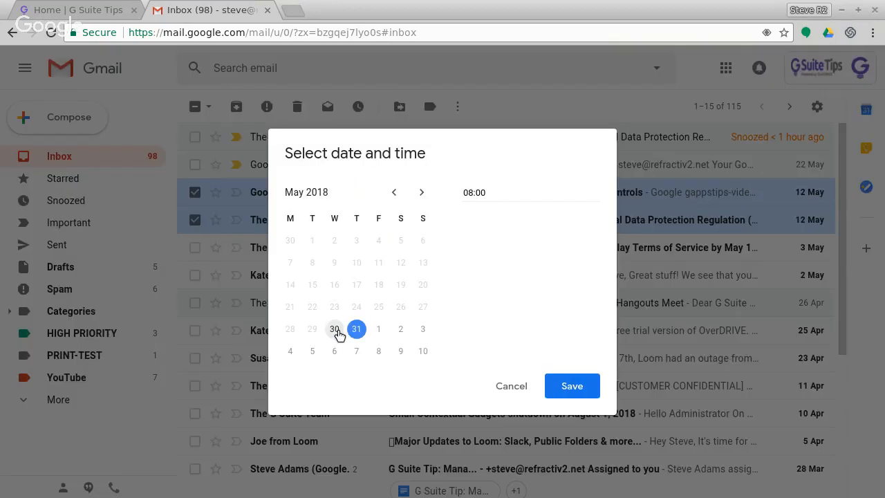
click(335, 329)
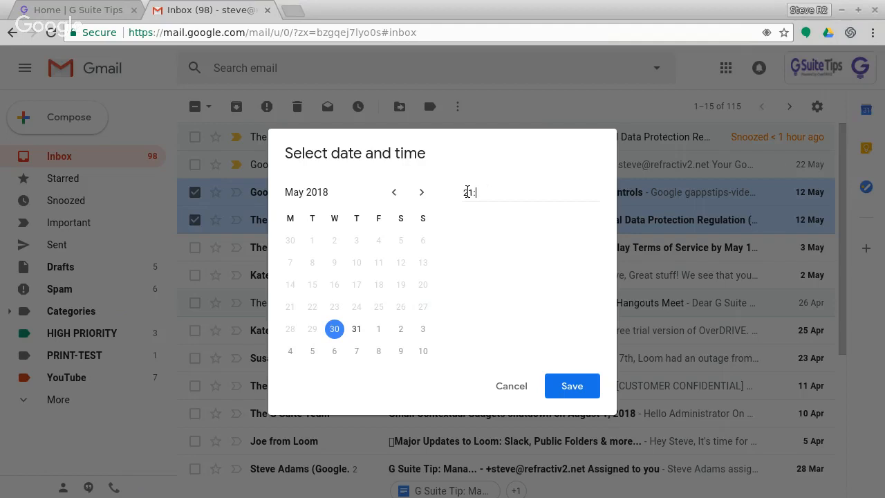
text(21:07)
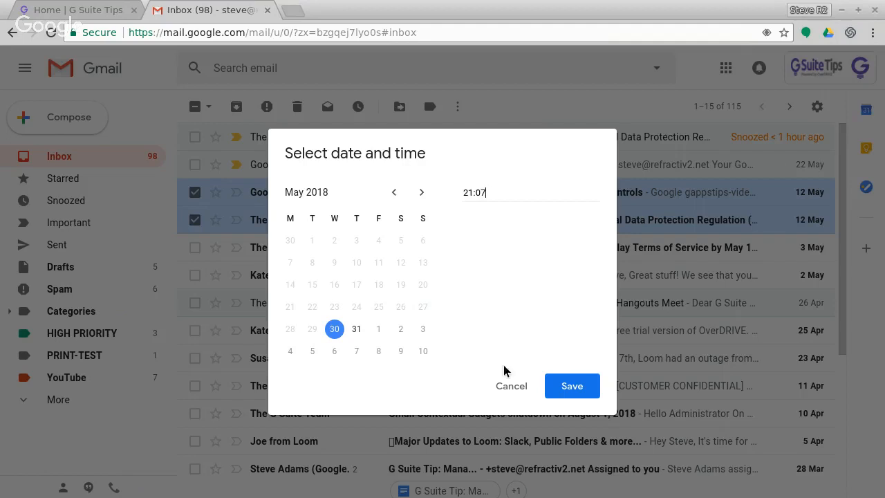
mouse_move(573, 386)
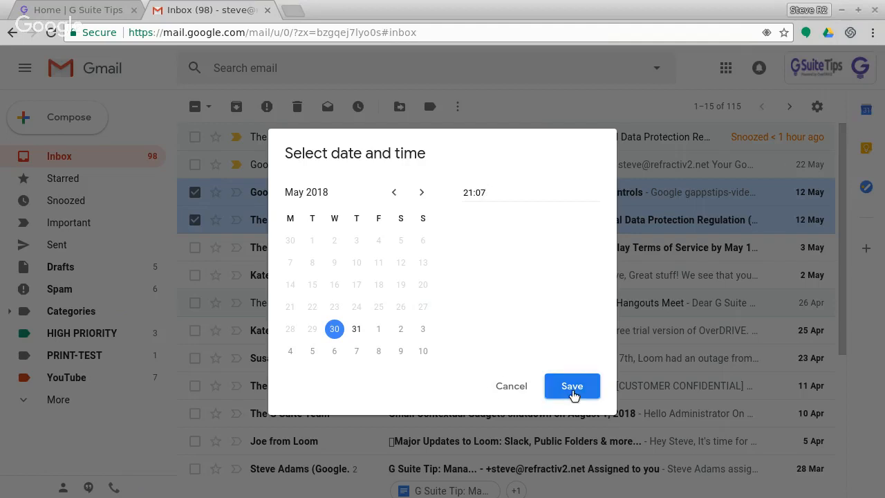
click(571, 386)
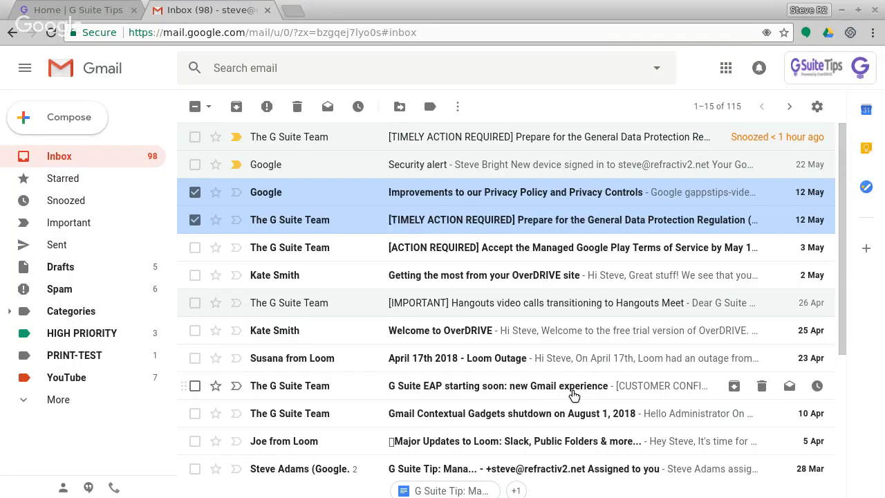
- View the Snoozed folder listing the two emails due back at 21:07
click(357, 106)
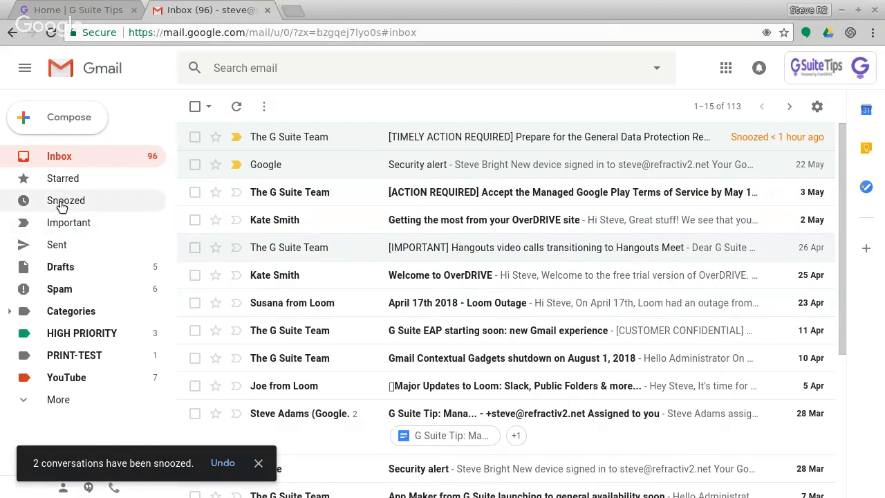
click(66, 201)
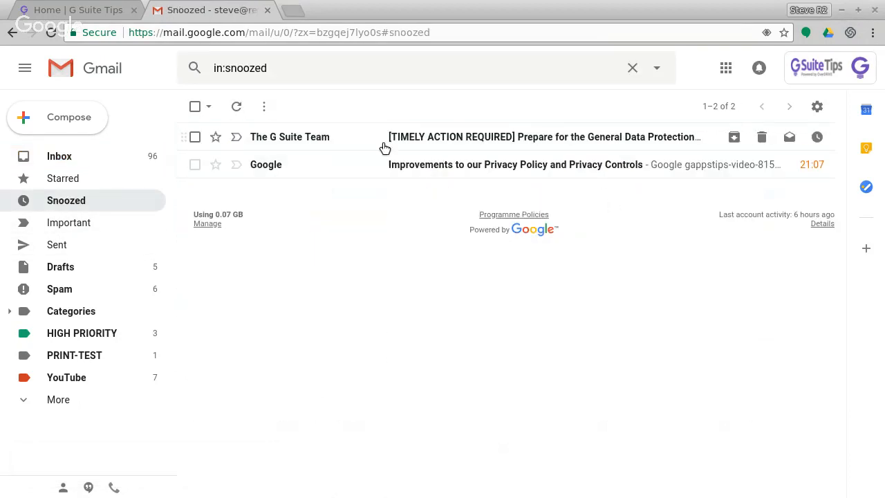
mouse_move(736, 201)
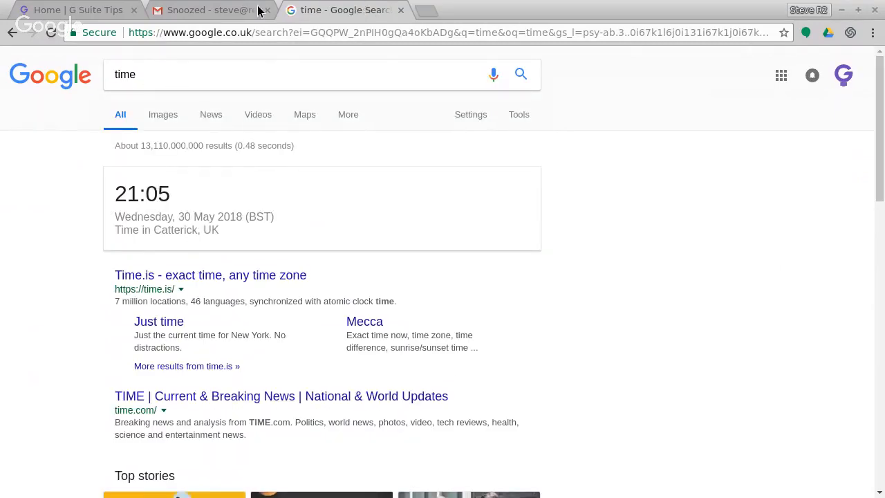
click(207, 10)
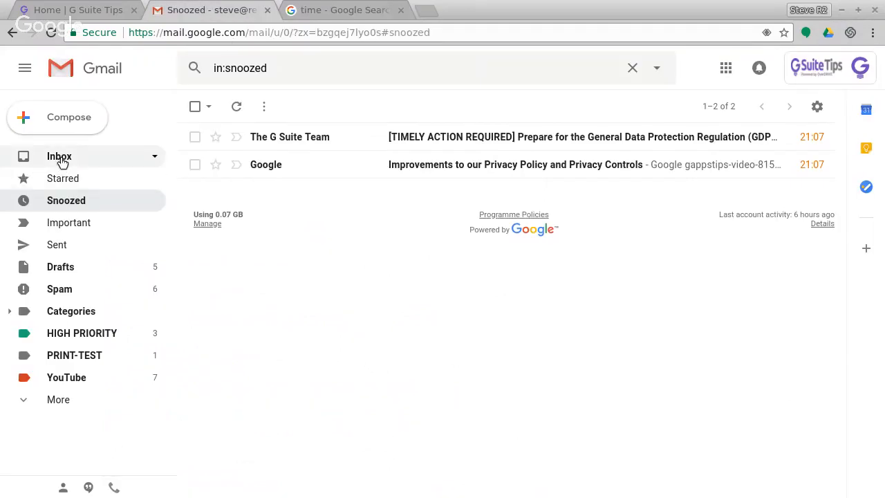
click(60, 156)
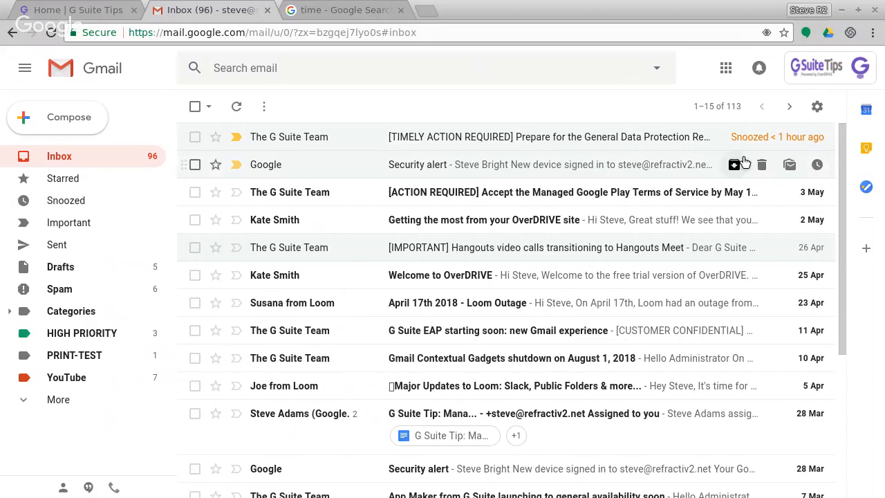
mouse_move(731, 168)
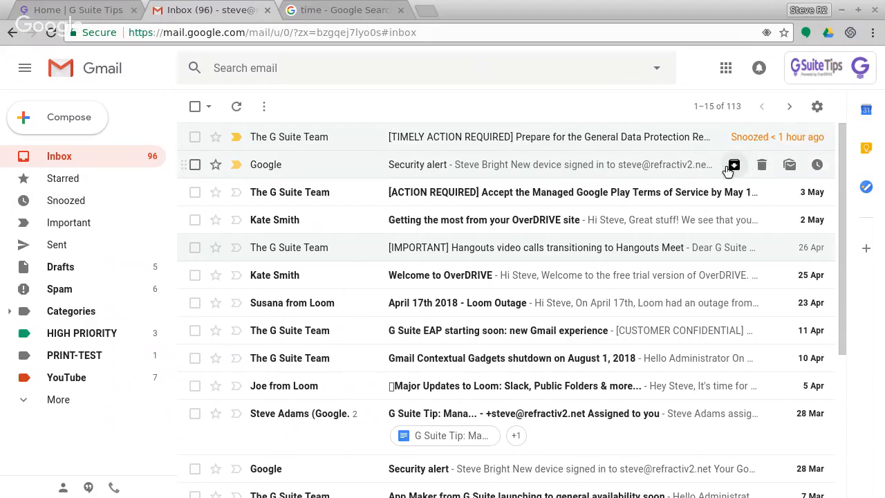
mouse_move(551, 303)
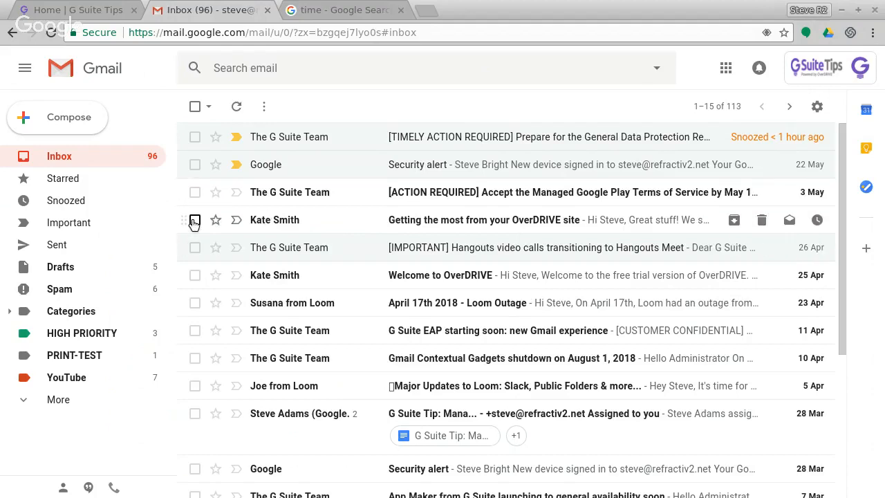
click(195, 275)
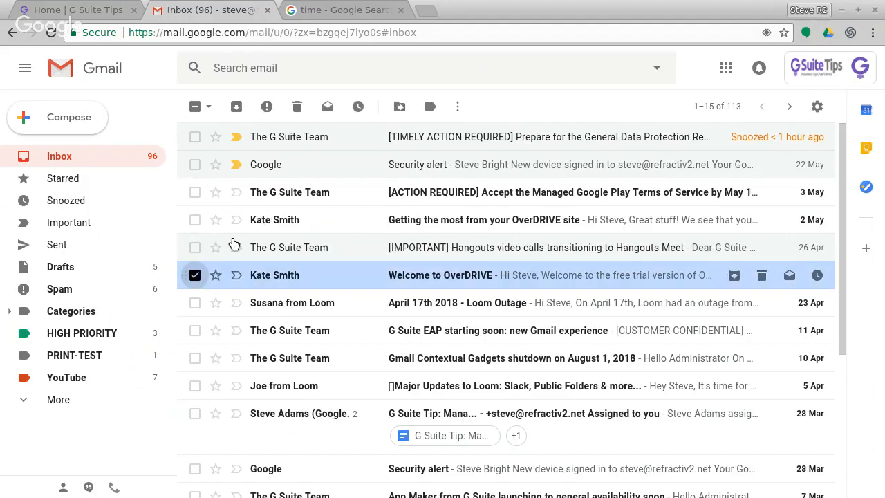
click(358, 107)
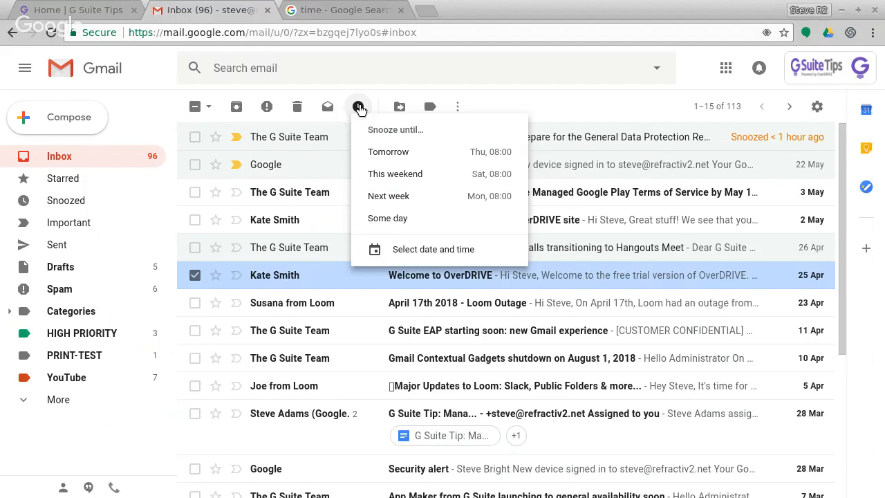
click(434, 249)
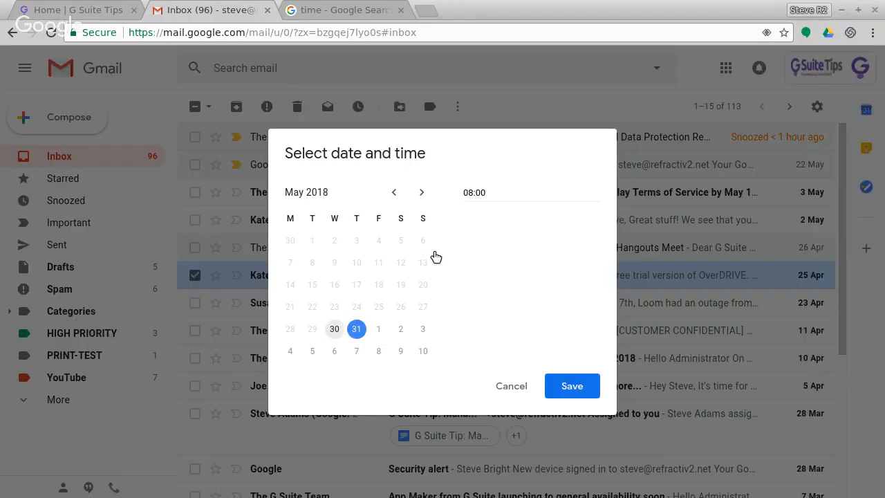
mouse_move(379, 376)
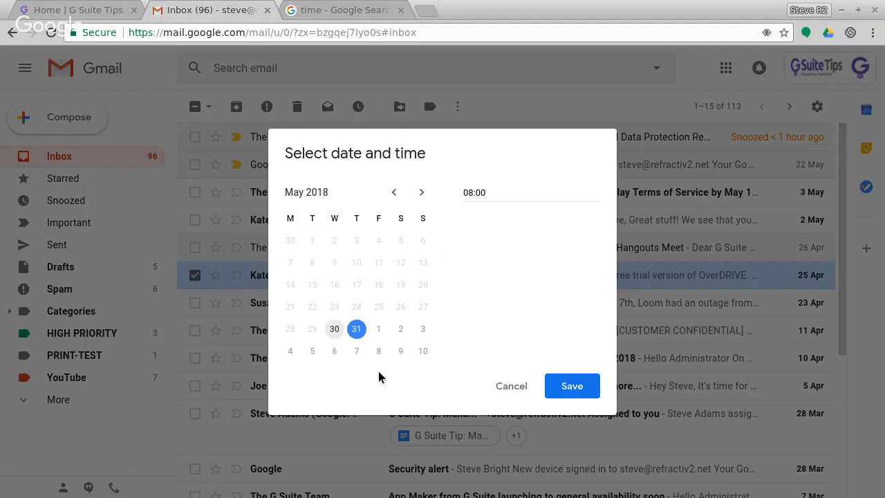
mouse_move(525, 386)
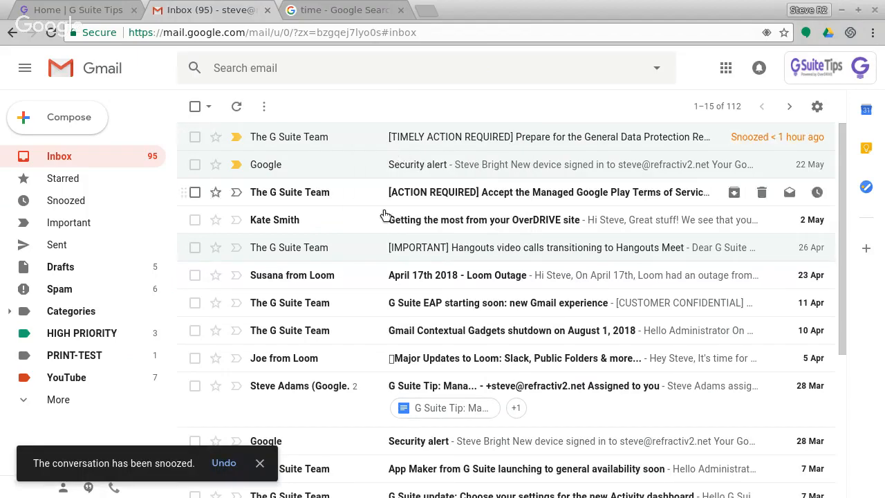
click(338, 9)
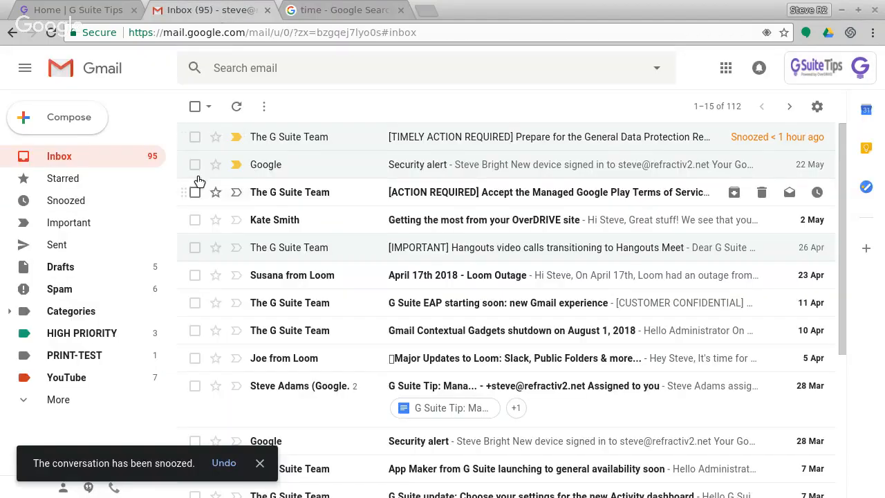
mouse_move(25, 68)
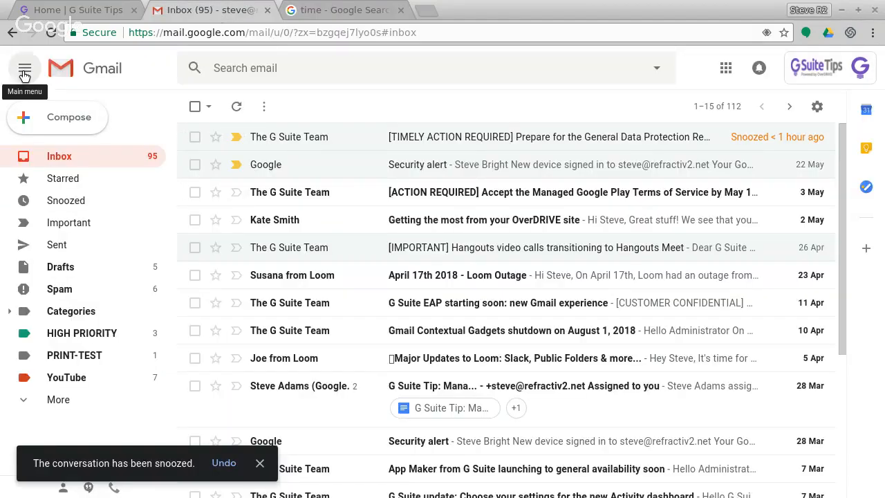
- Collapse, expand and re-collapse the left navigation to icons only
click(25, 68)
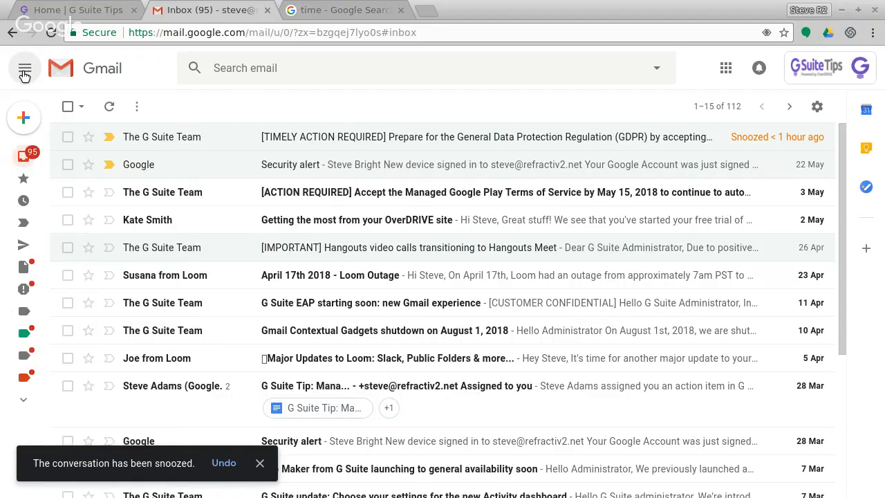
mouse_move(348, 132)
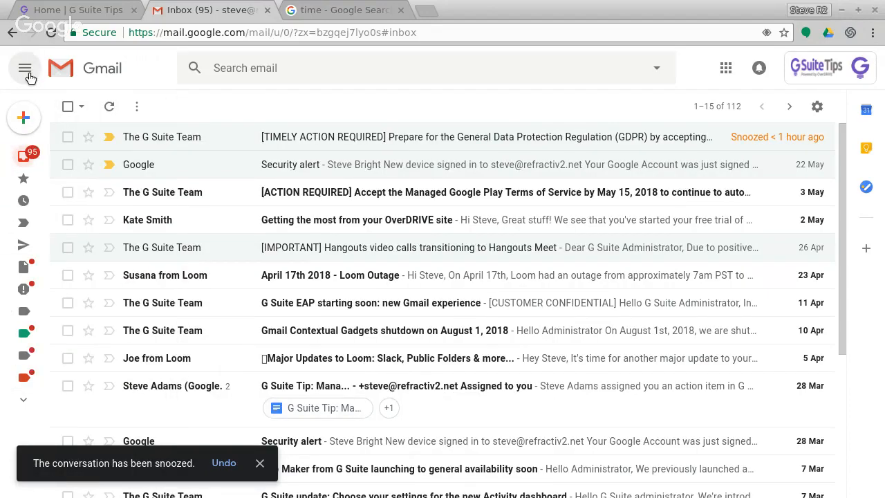
click(25, 68)
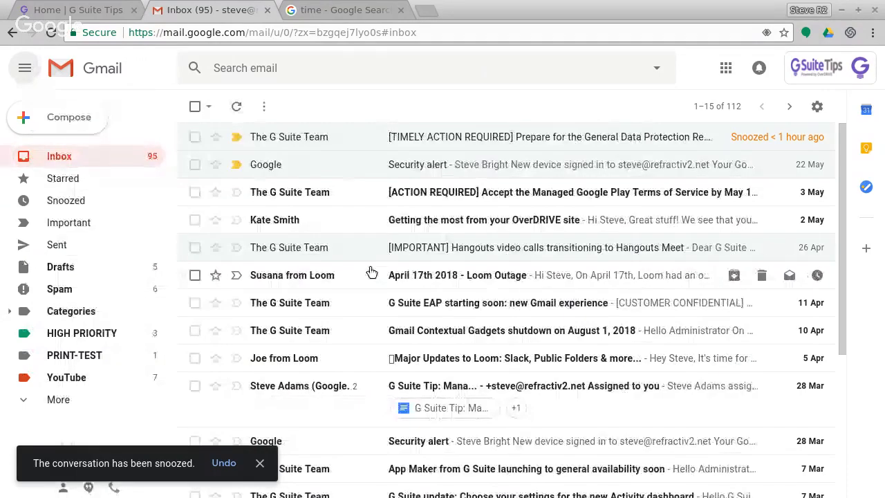
click(25, 68)
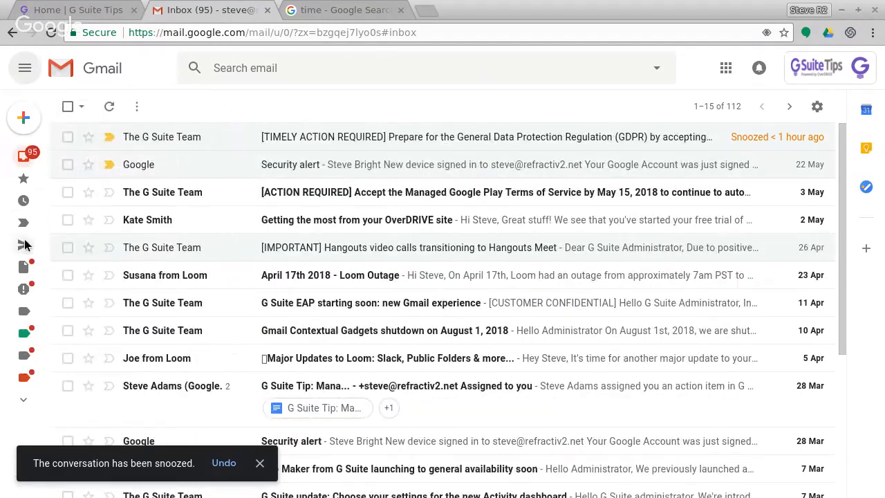
mouse_move(473, 426)
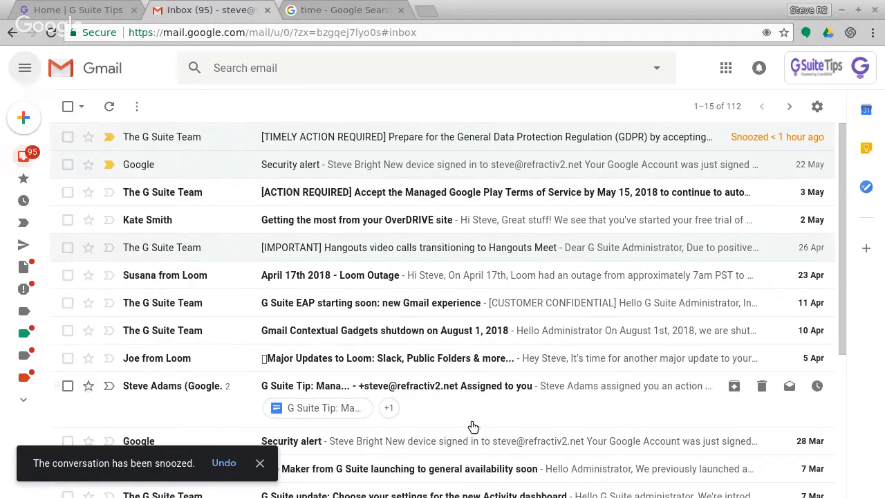
click(25, 68)
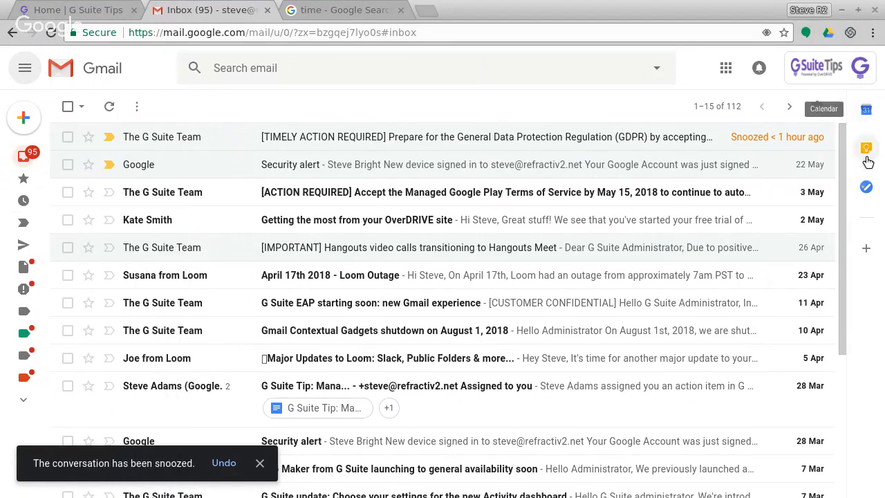
- Show the Calendar side panel for Wednesday 30 May beside the inbox
click(866, 111)
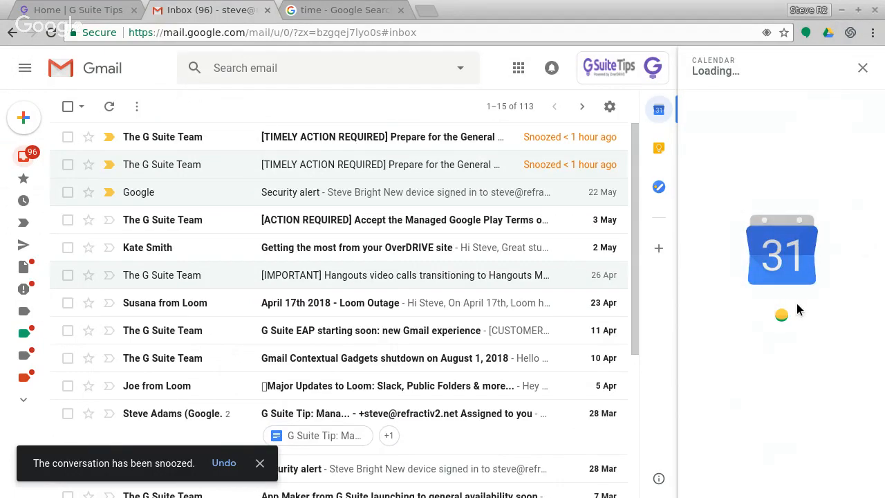
click(769, 105)
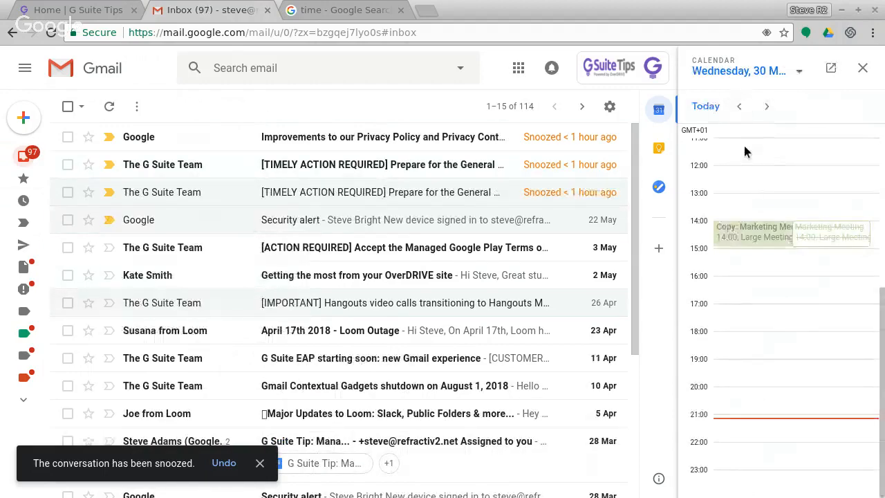
- Close the Calendar panel, restoring the full-width inbox with returned snoozed emails
click(863, 68)
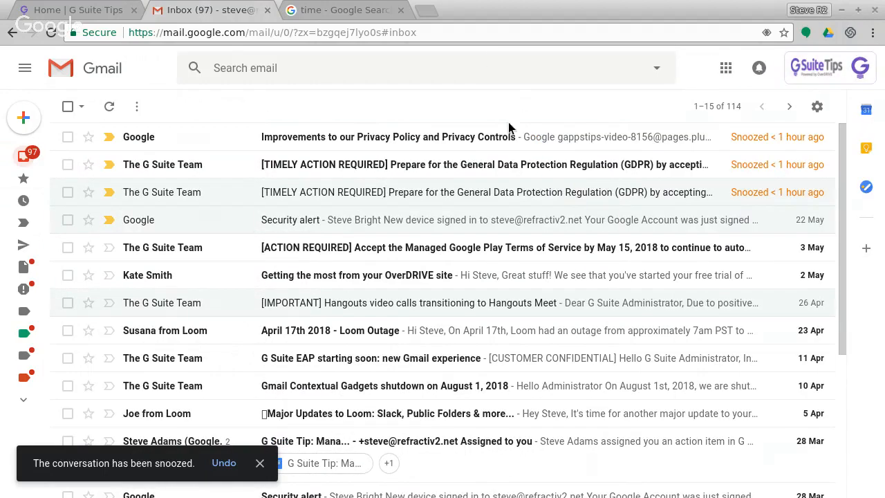
mouse_move(467, 151)
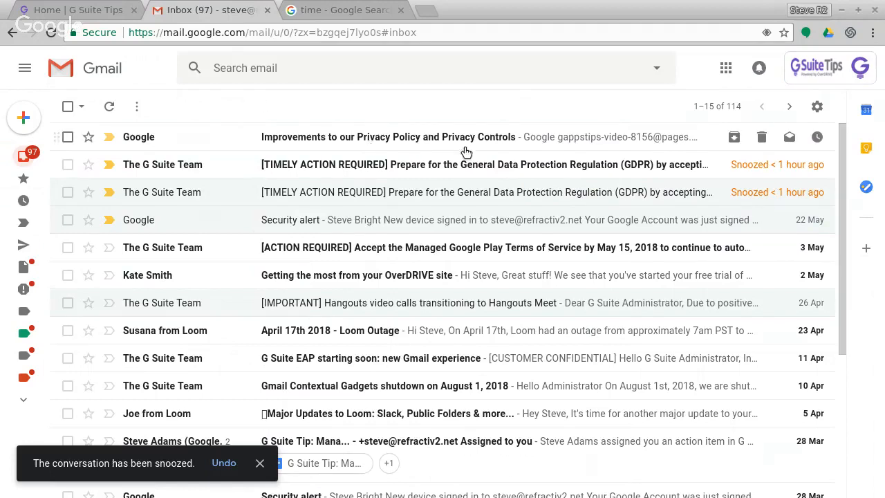
mouse_move(357, 179)
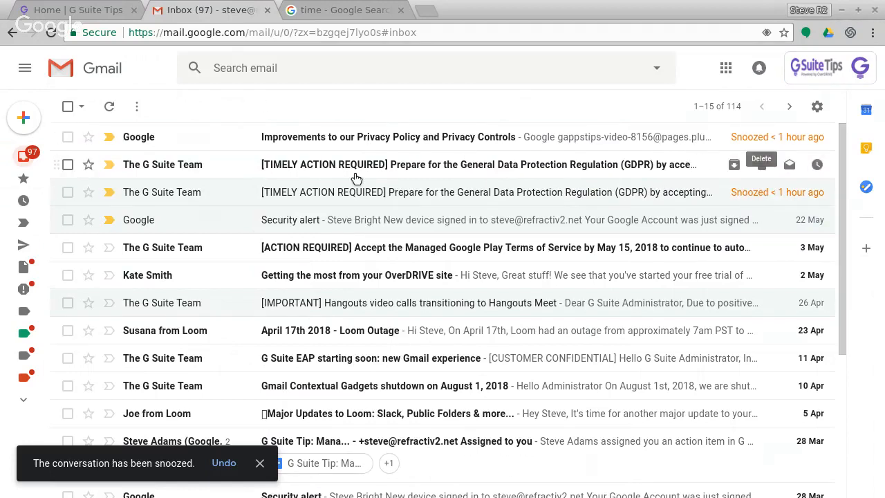
mouse_move(529, 173)
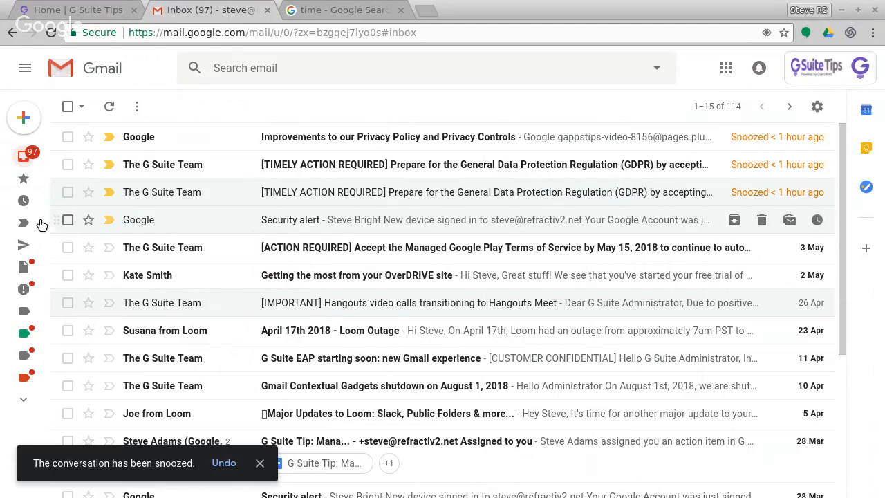
- Unsnooze the Welcome to OverDRIVE email from the Snoozed folder, leaving it empty
click(66, 200)
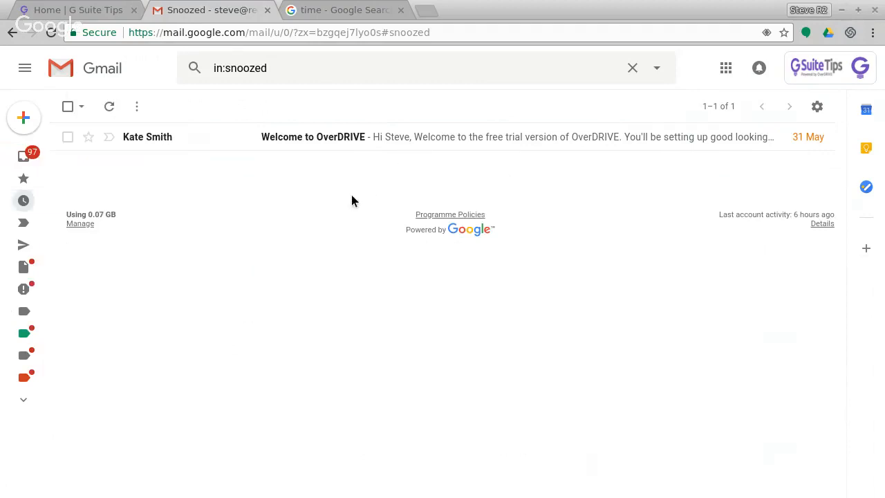
mouse_move(390, 146)
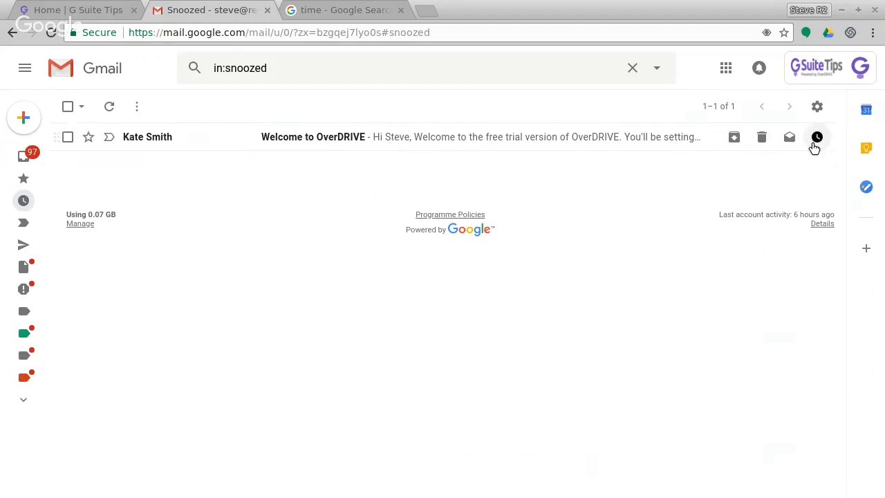
click(817, 137)
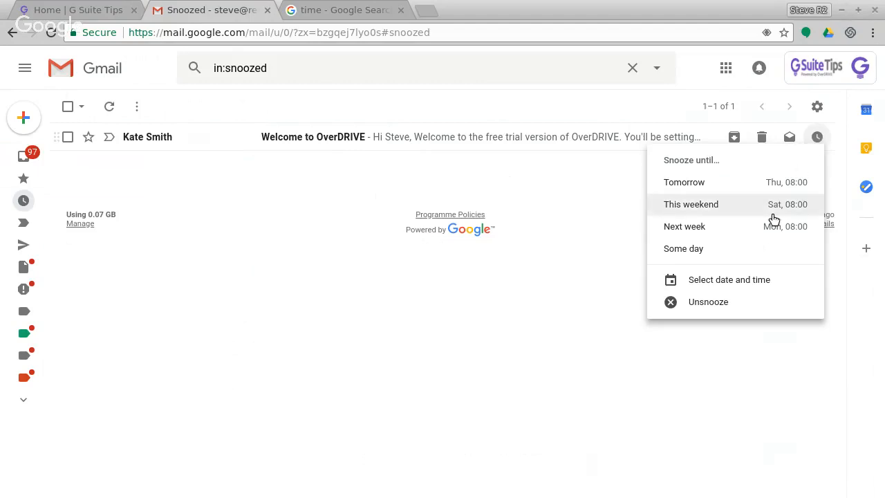
mouse_move(708, 302)
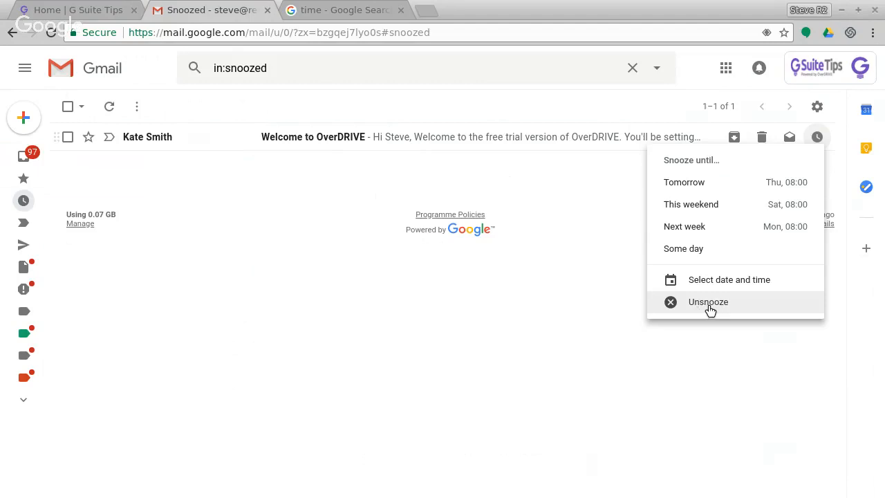
click(708, 301)
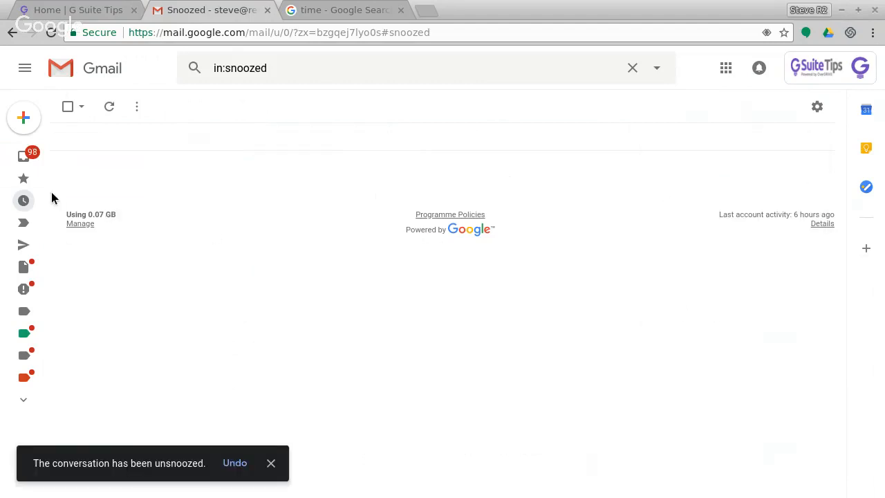
- Return to the inbox, where the OverDRIVE welcome email from Kate Smith reappears
click(59, 155)
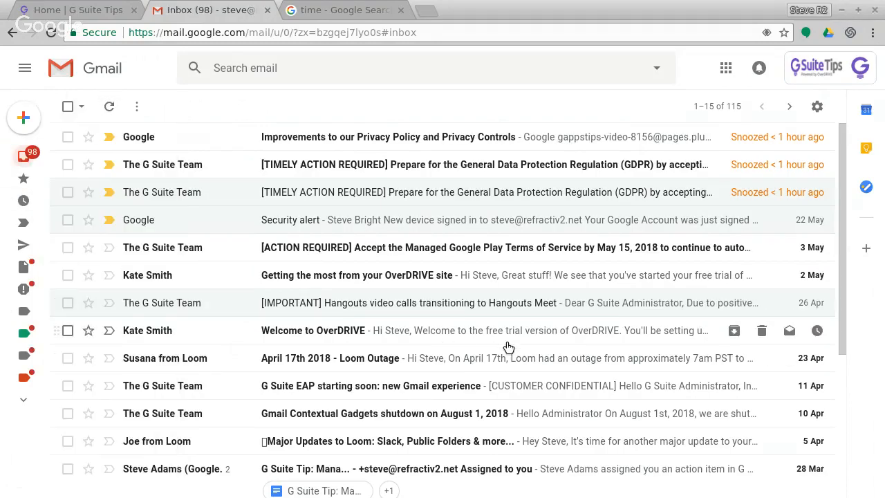
mouse_move(497, 275)
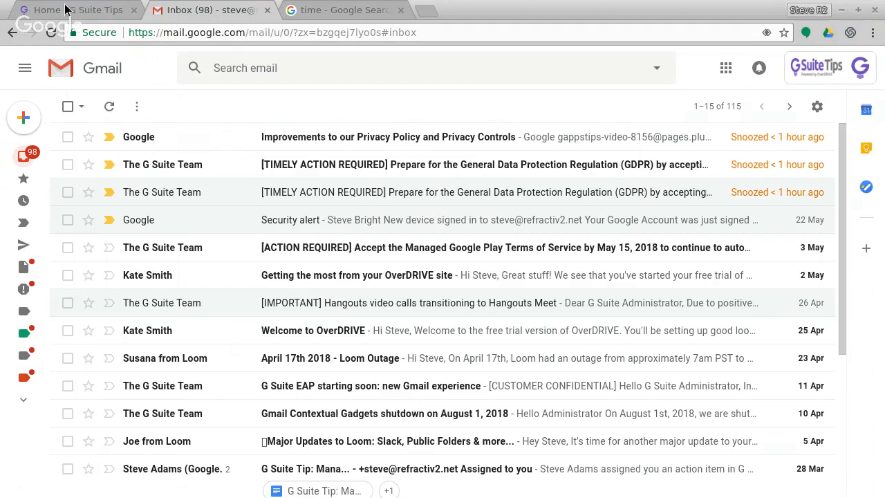
- Switch back to the G Suite Tips homepage with the OverDRIVE banner
click(76, 10)
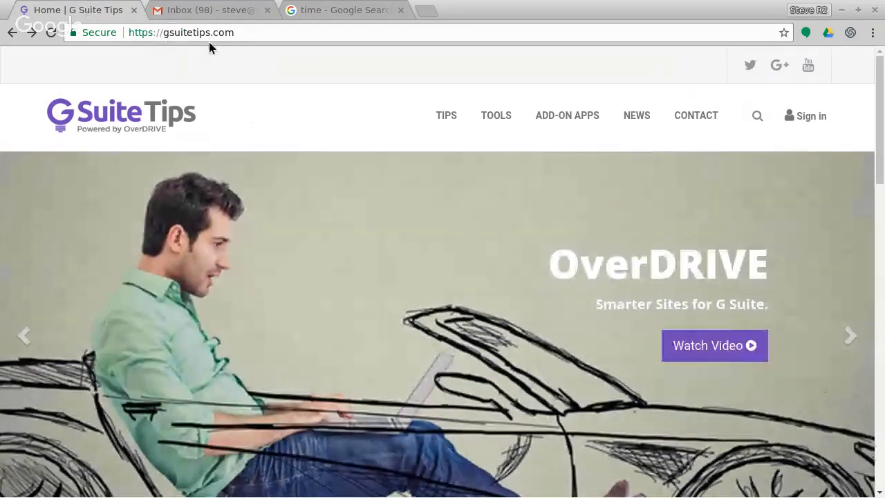
mouse_move(752, 77)
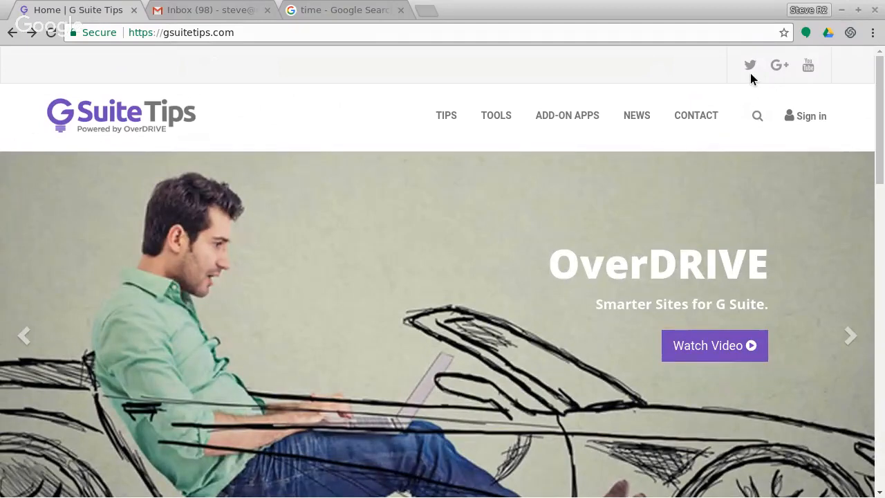
mouse_move(780, 78)
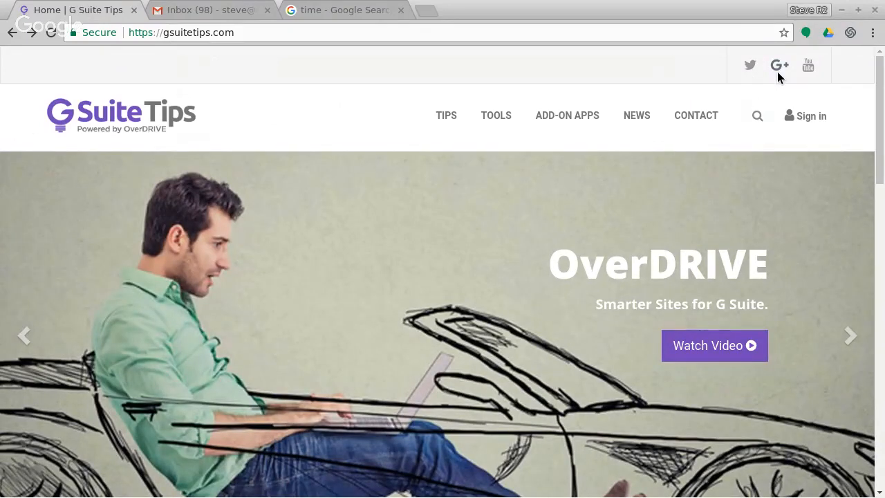